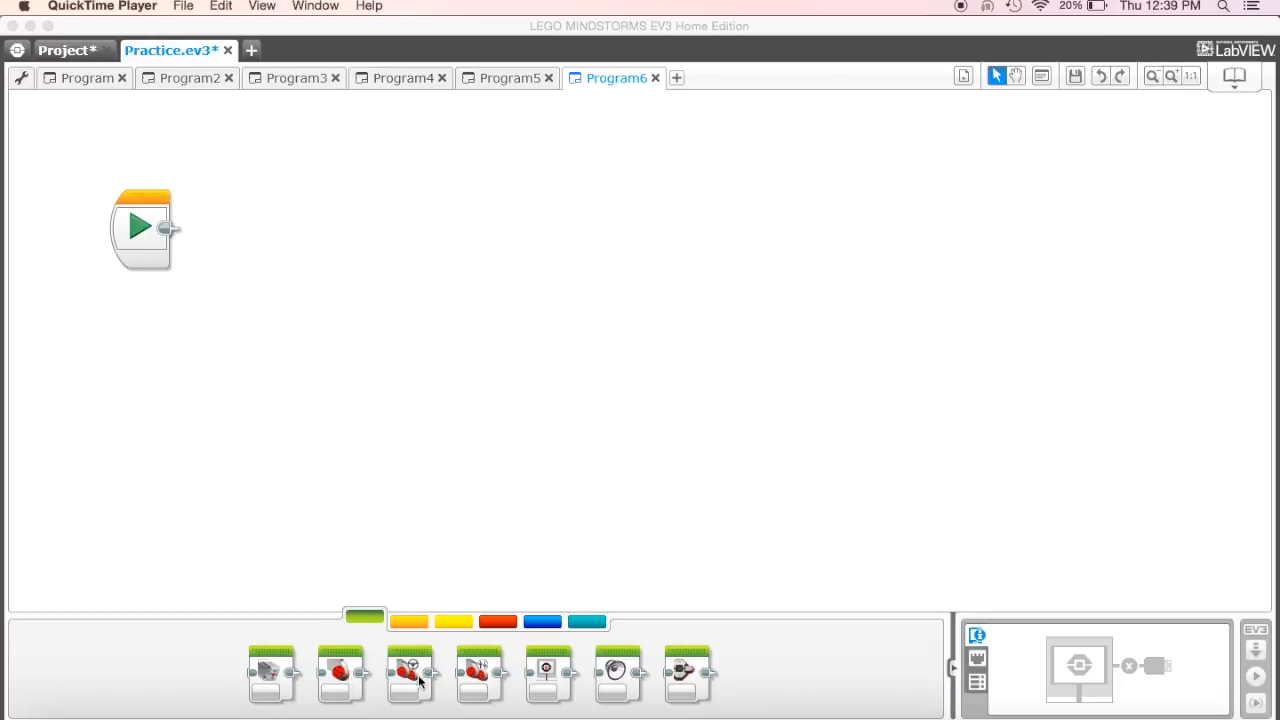
pyautogui.moveTo(414, 710)
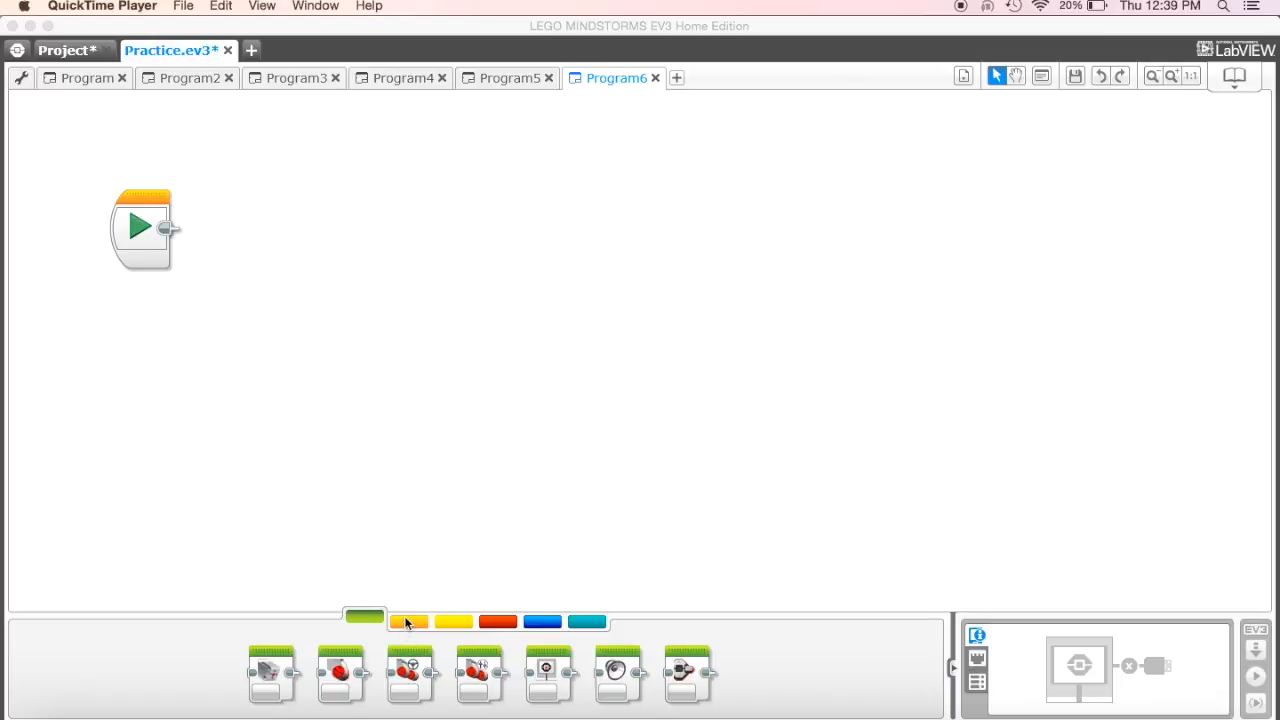
pyautogui.moveTo(408, 622)
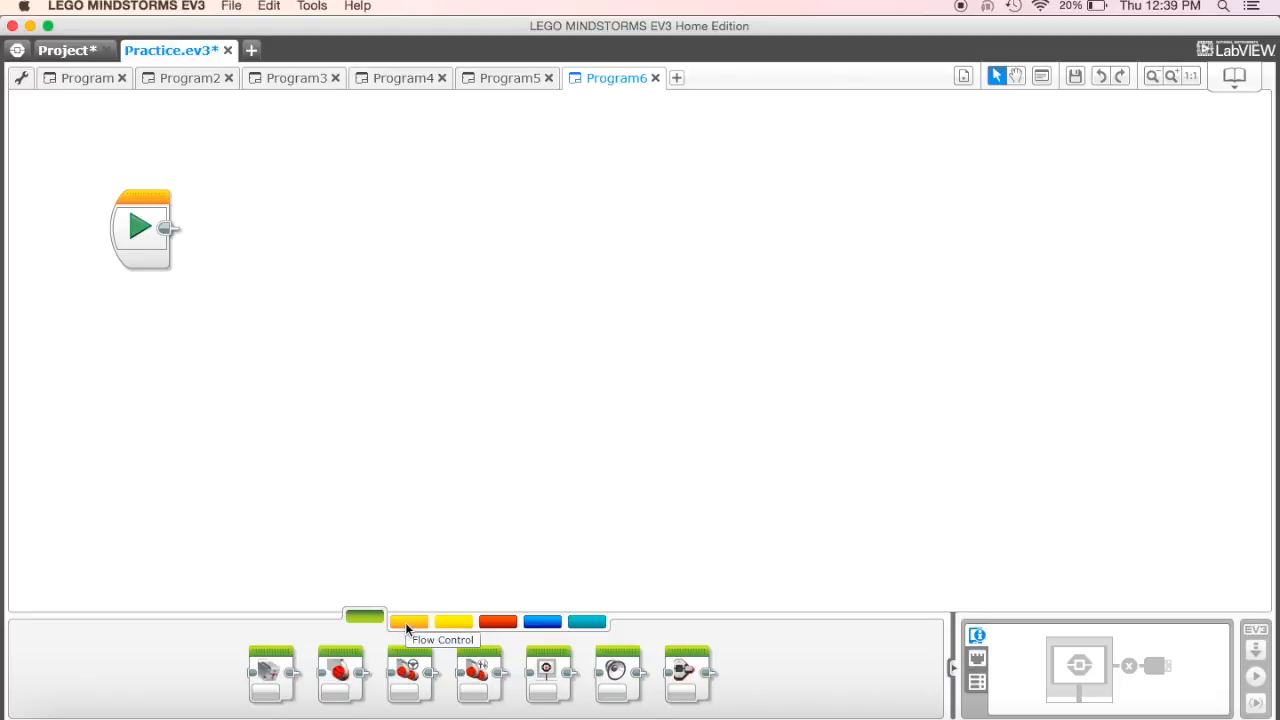
# Switch the palette to the orange Flow Control blocks
pyautogui.click(408, 620)
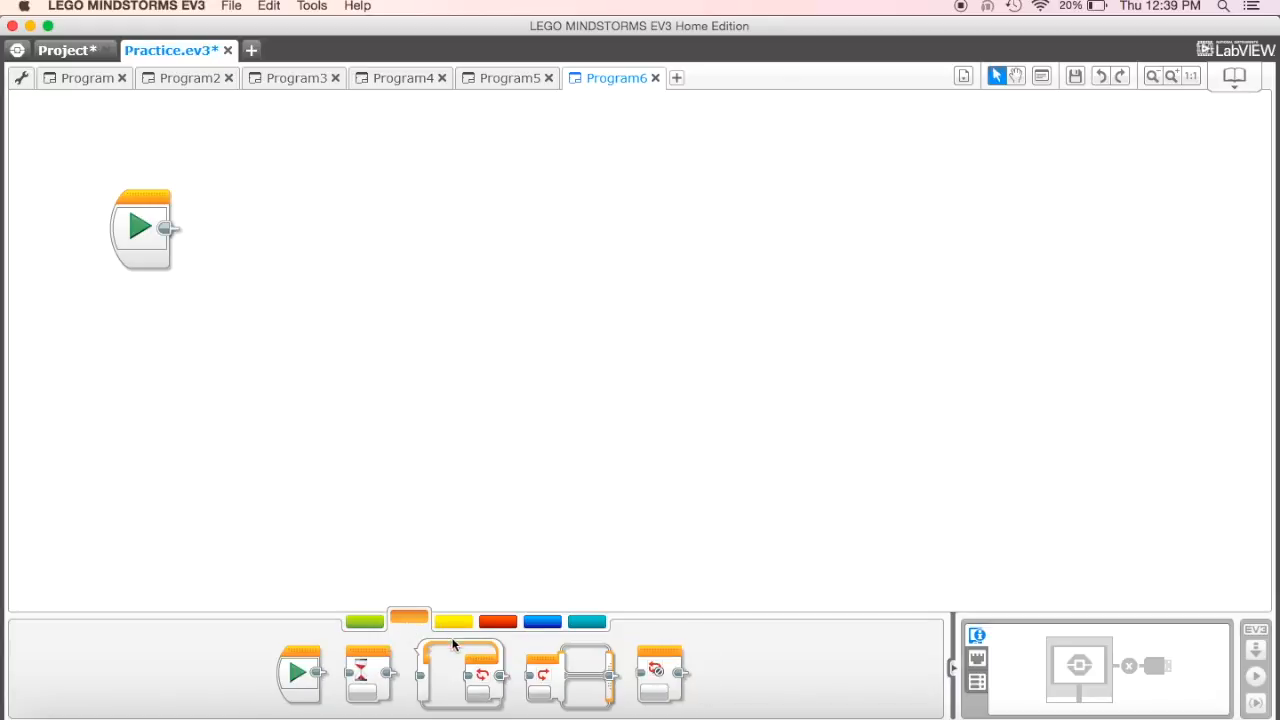
pyautogui.moveTo(456, 670)
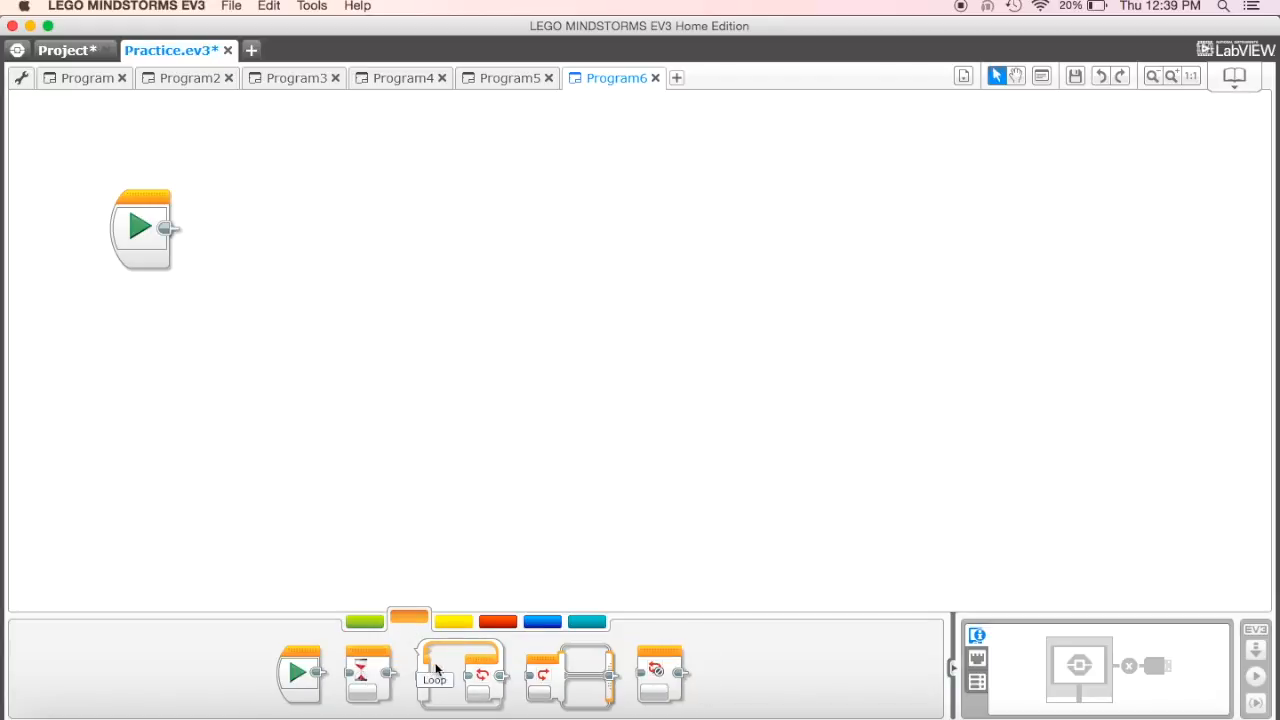
pyautogui.moveTo(364, 670)
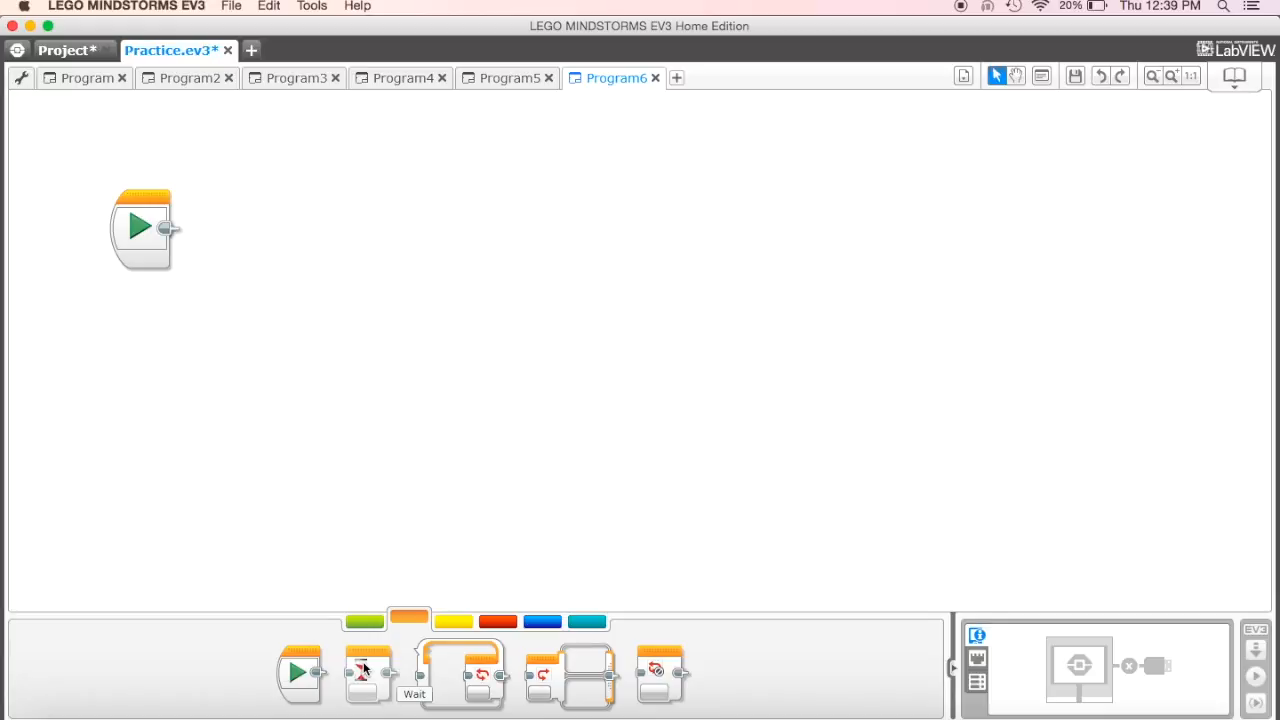
pyautogui.moveTo(448, 680)
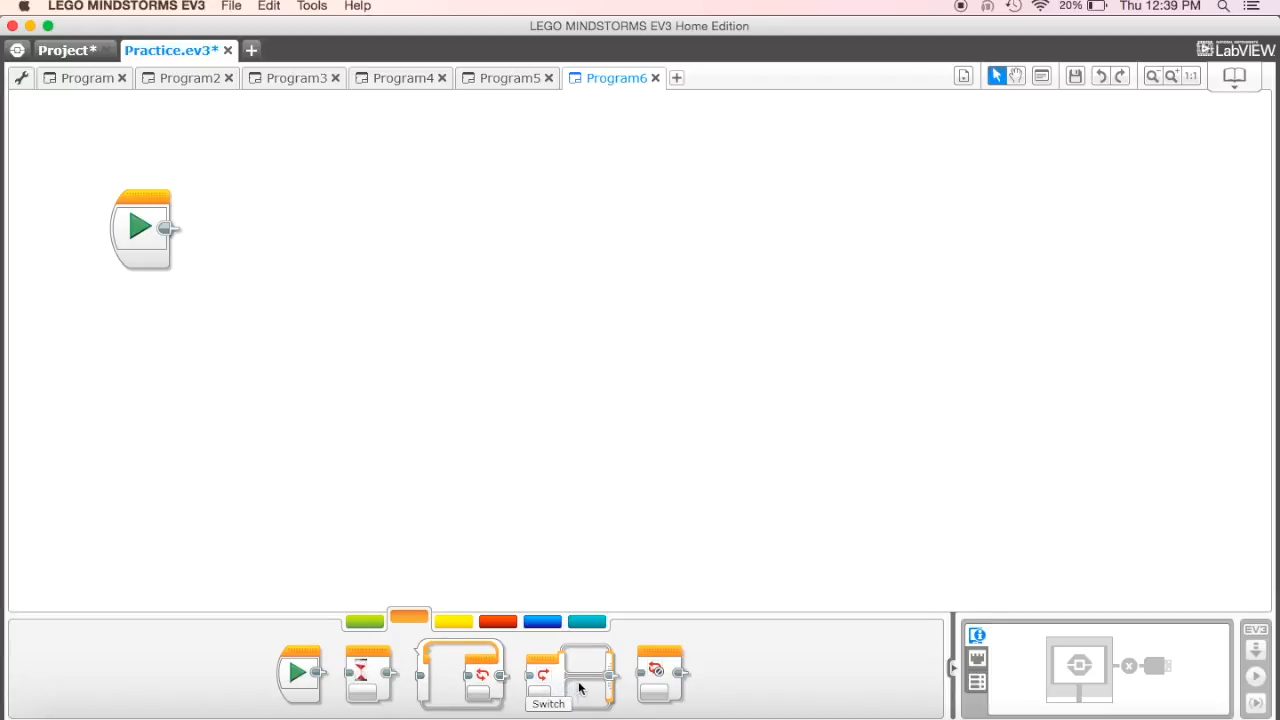
pyautogui.moveTo(490, 670)
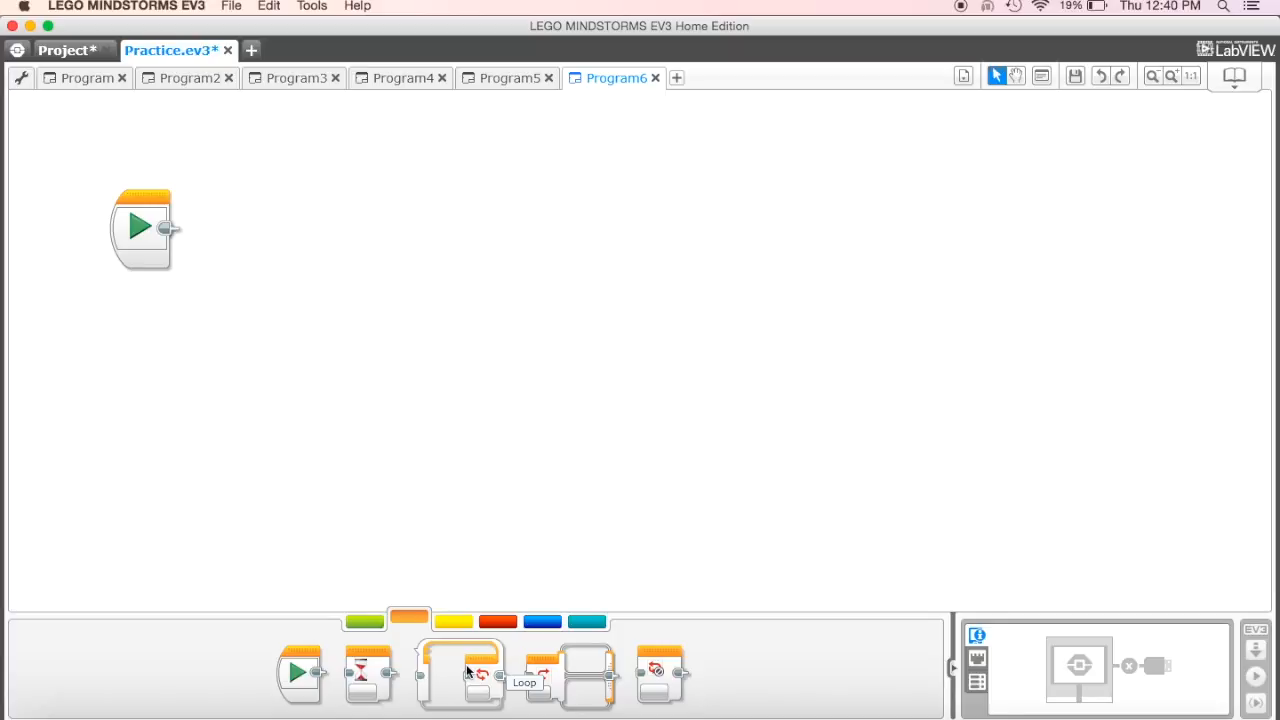
pyautogui.moveTo(426, 676)
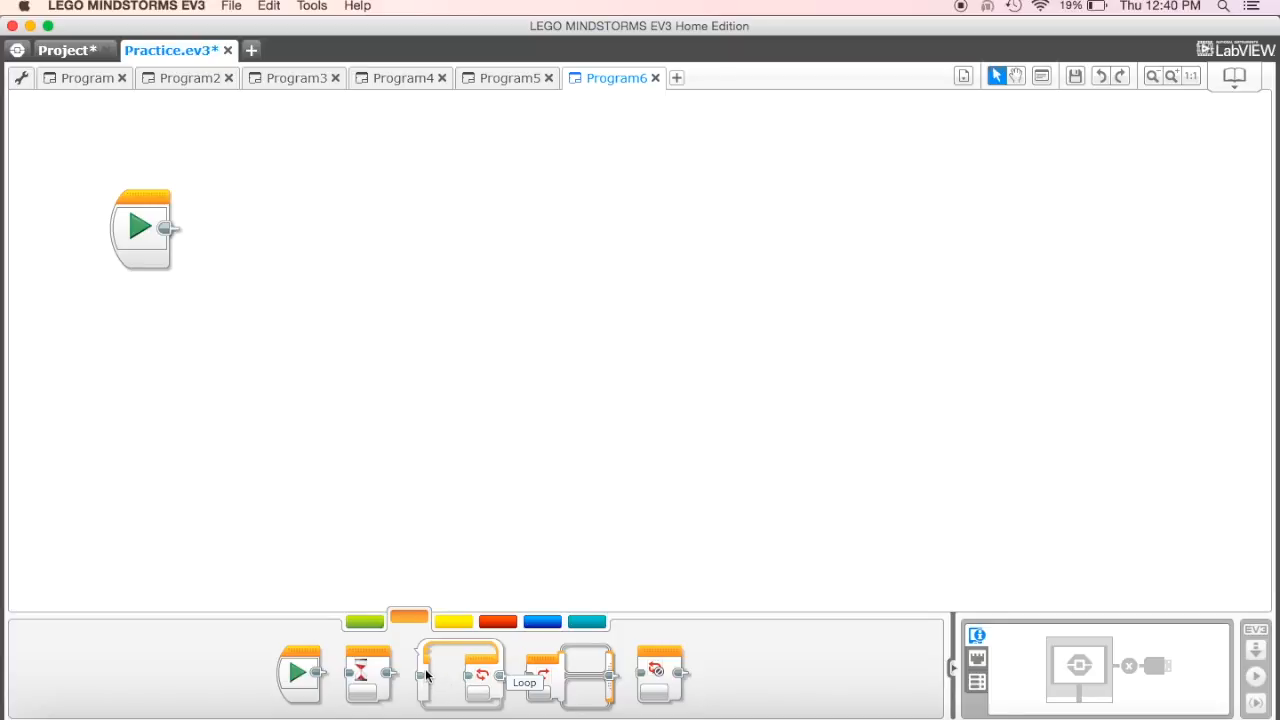
pyautogui.moveTo(476, 676)
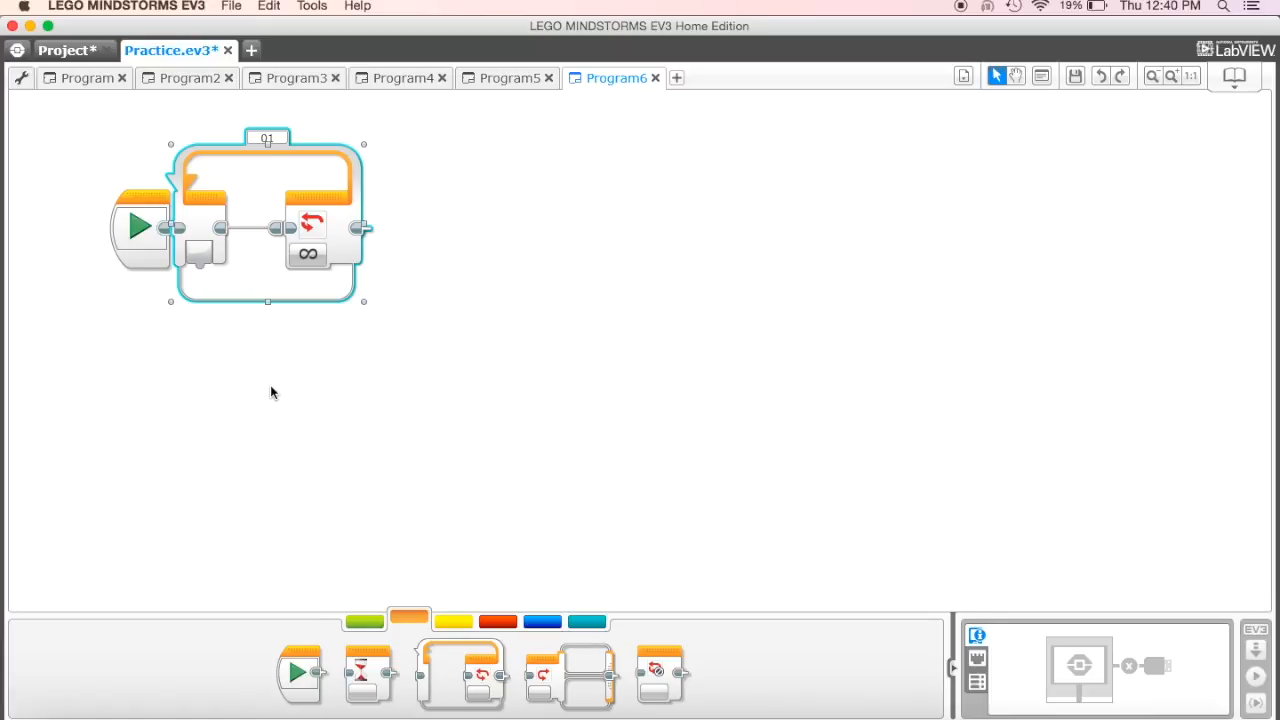
pyautogui.moveTo(280, 410)
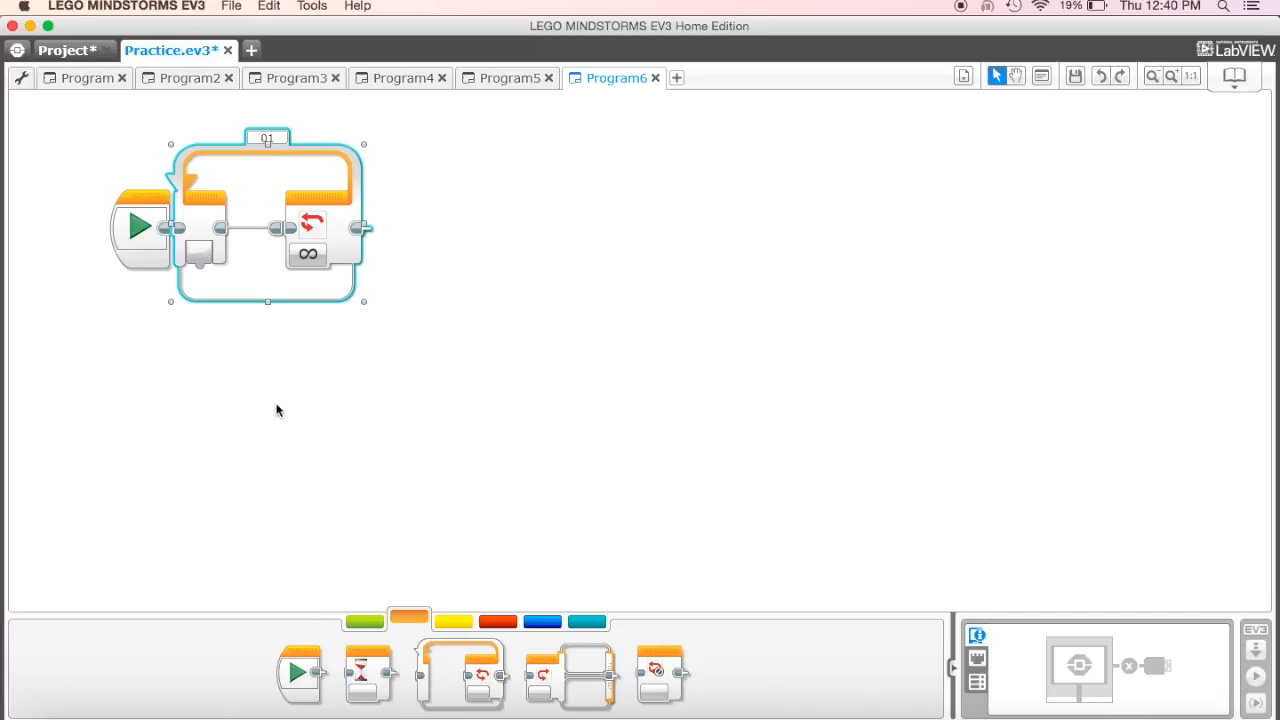
pyautogui.moveTo(210, 230)
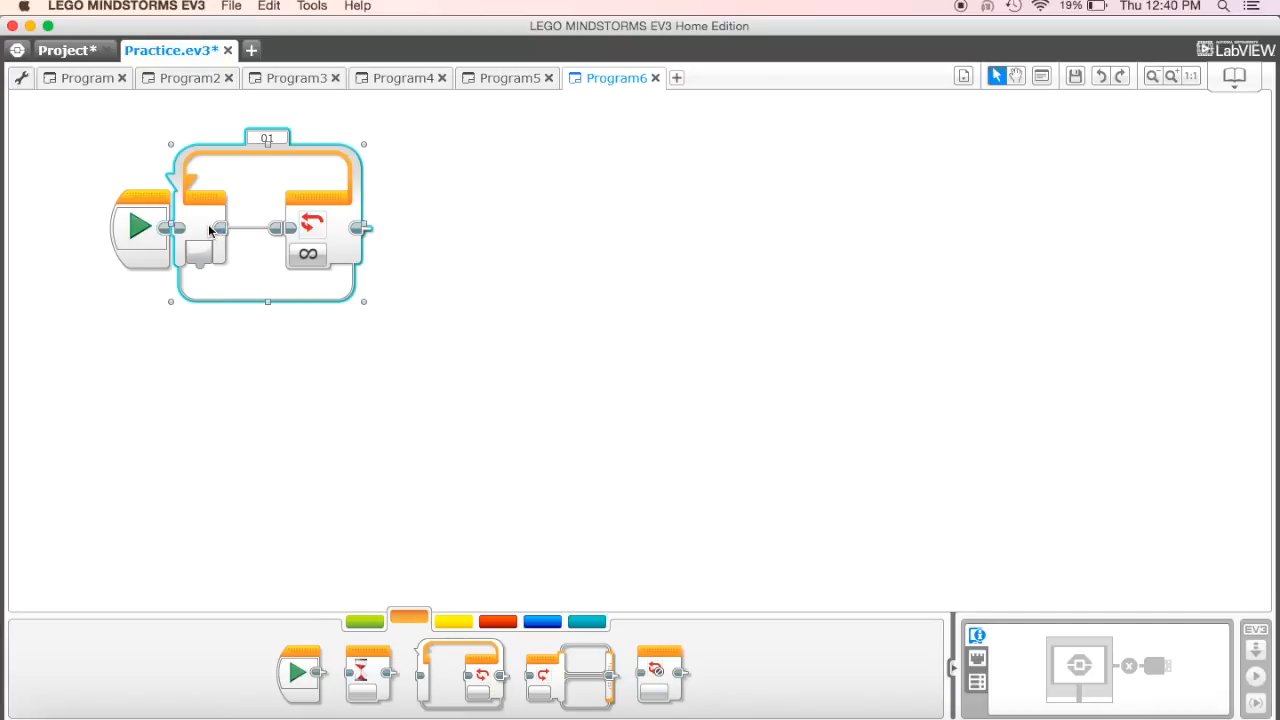
pyautogui.moveTo(312, 236)
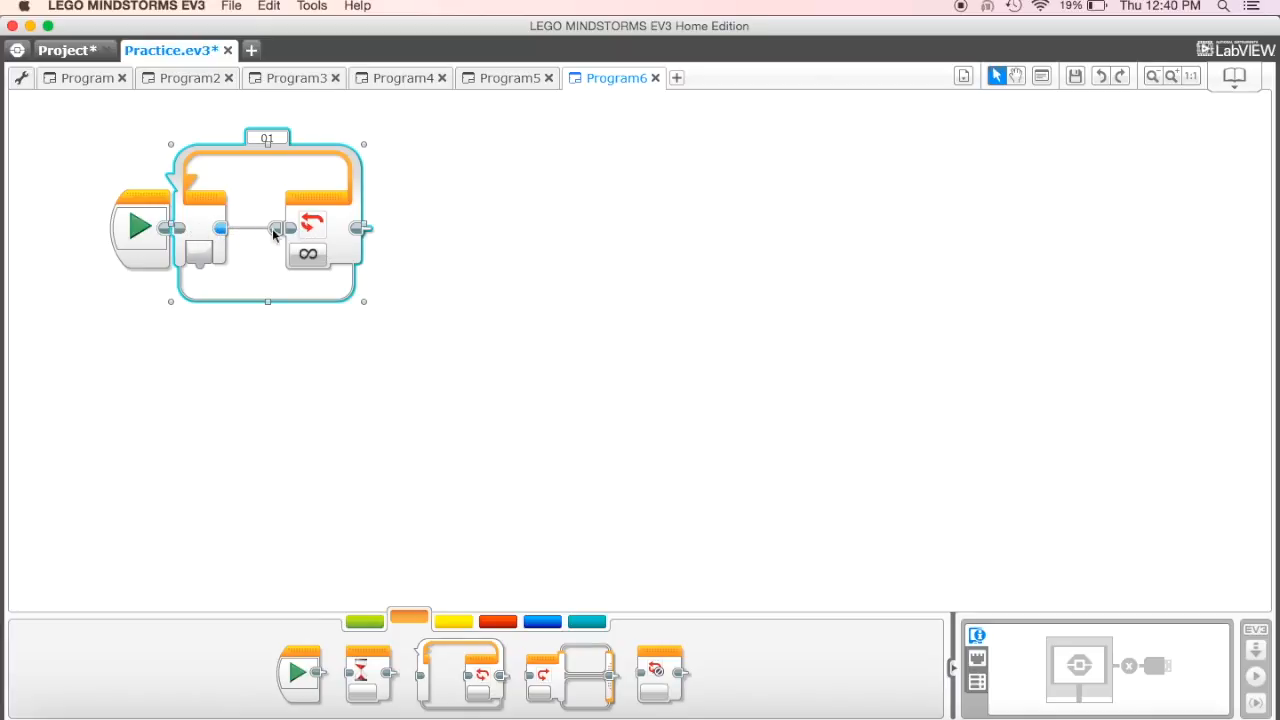
pyautogui.moveTo(308, 250)
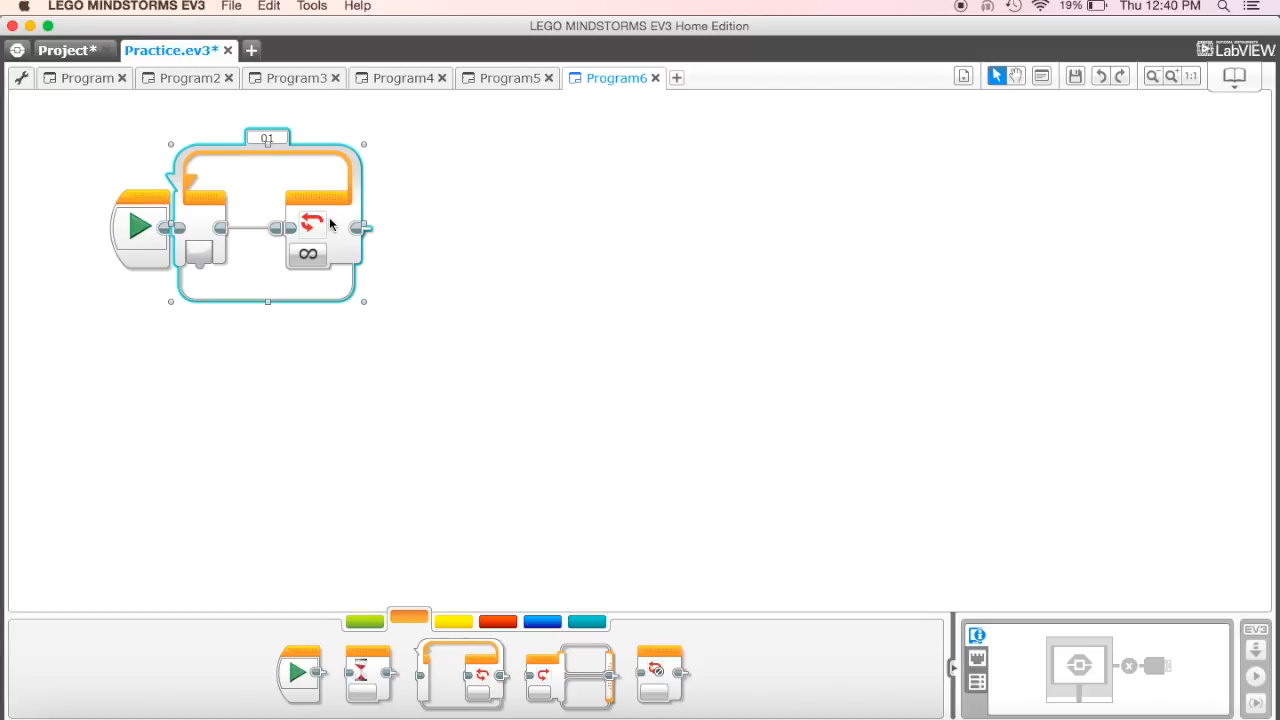
pyautogui.moveTo(364, 622)
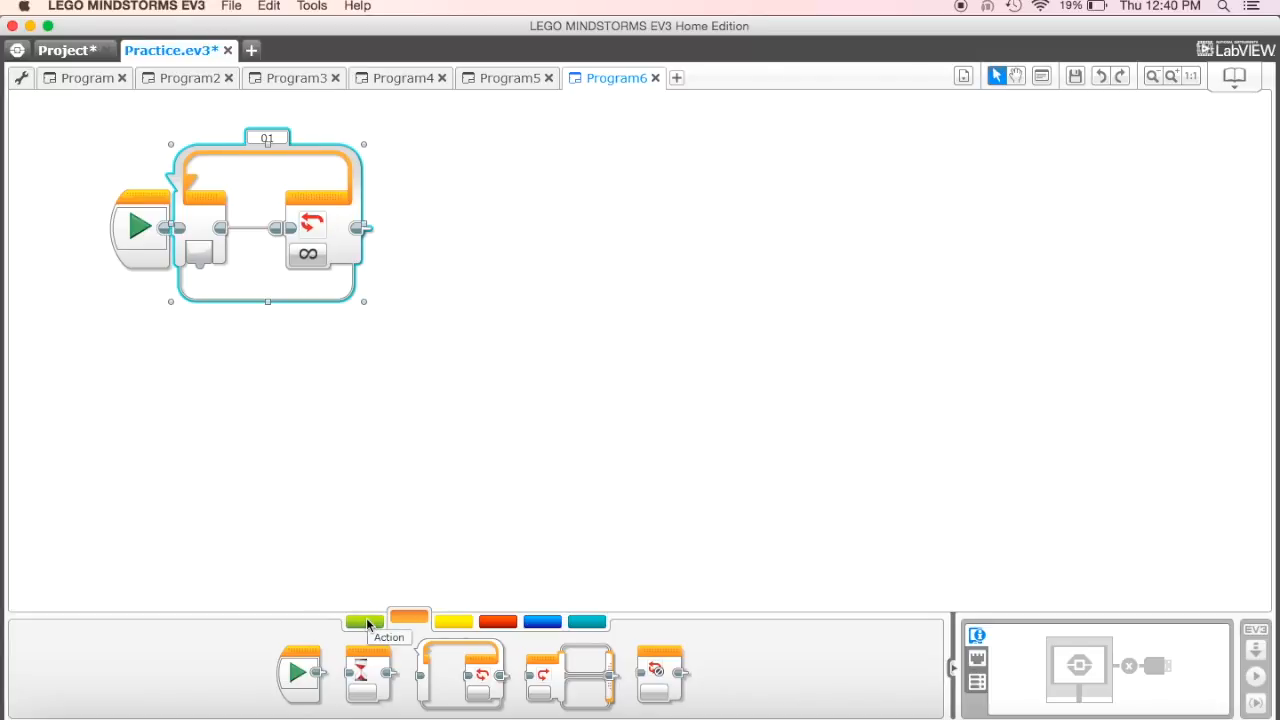
pyautogui.moveTo(260, 324)
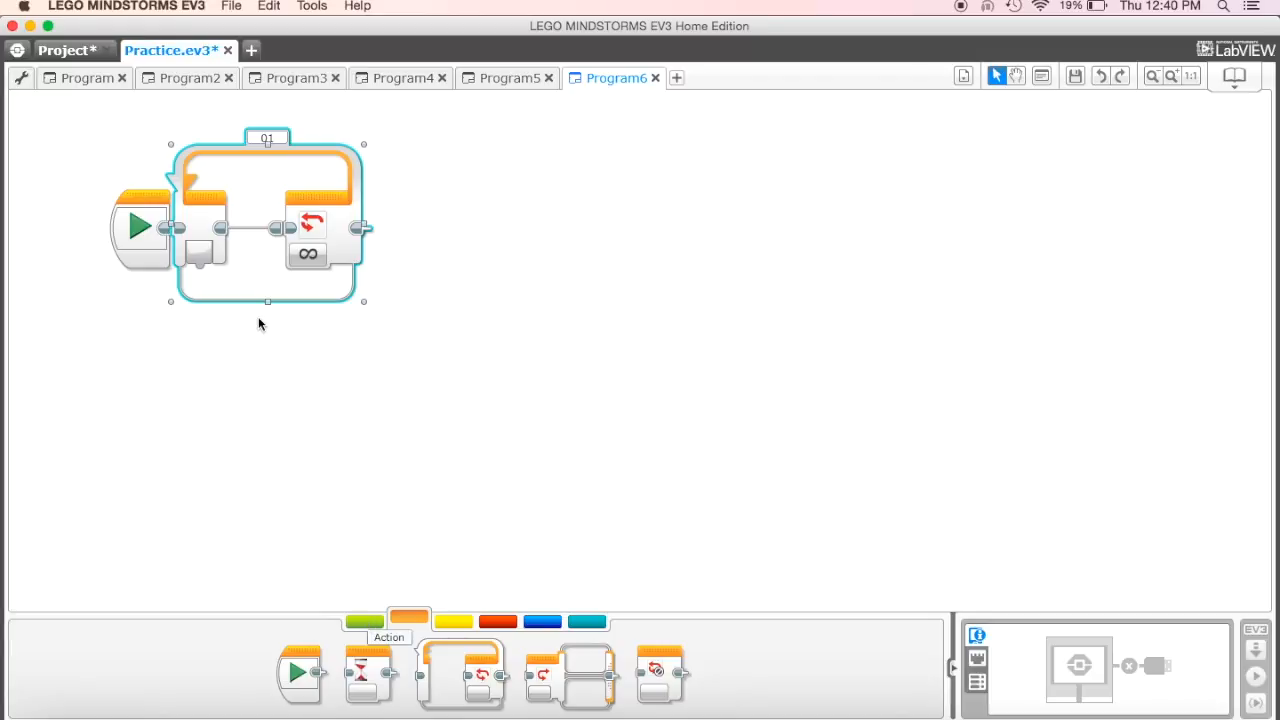
# Place two five-rotation Move Steering blocks in the loop: power 75 forward, then -75 backward
pyautogui.click(364, 620)
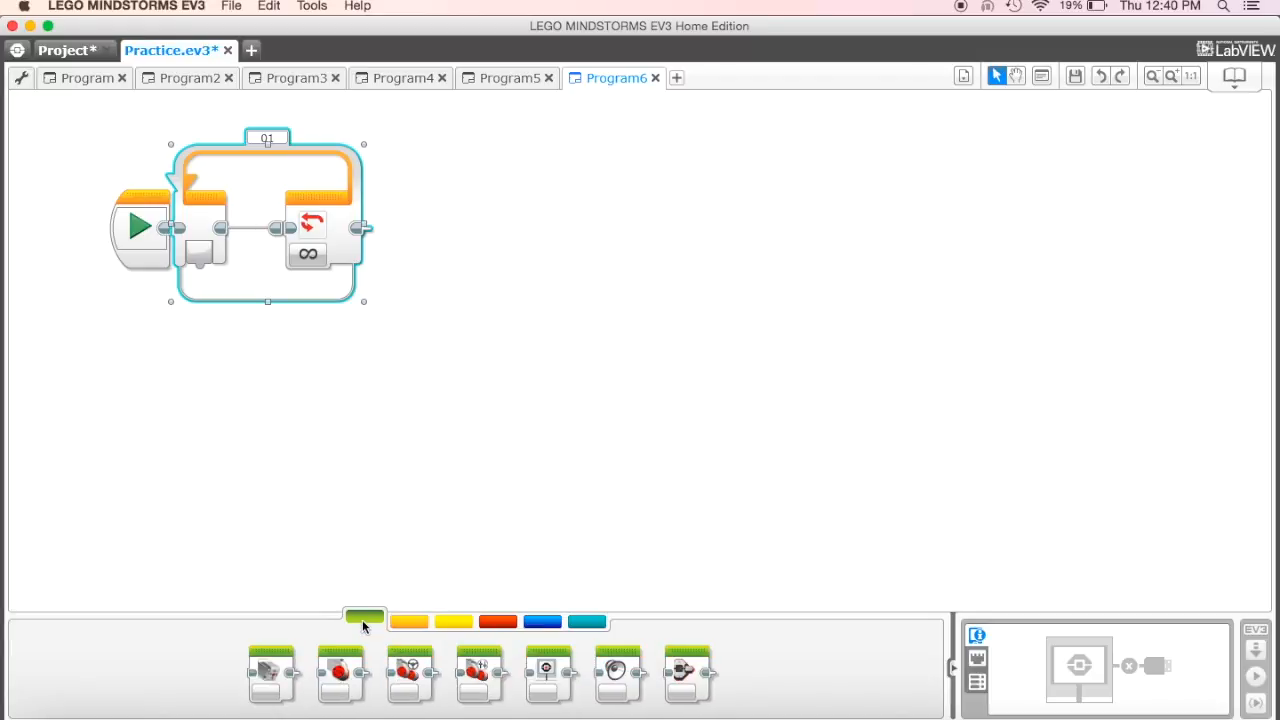
pyautogui.moveTo(414, 674)
pyautogui.write('5')
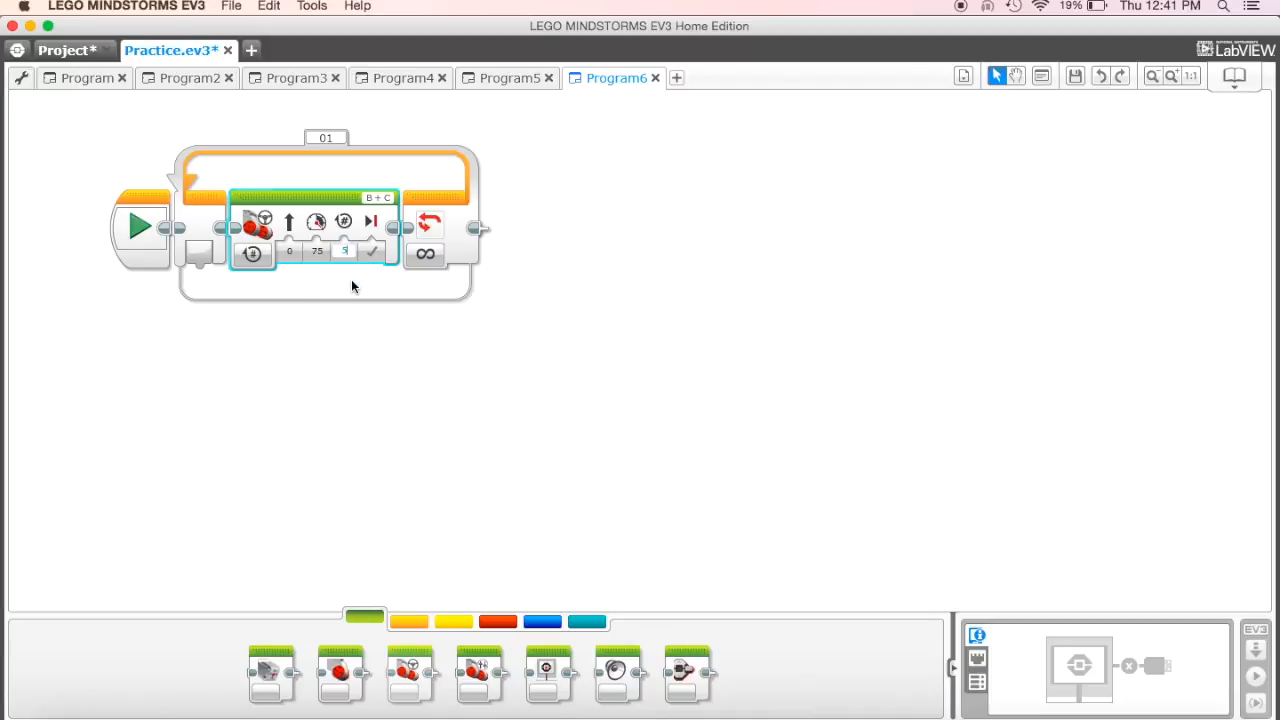
pyautogui.click(290, 252)
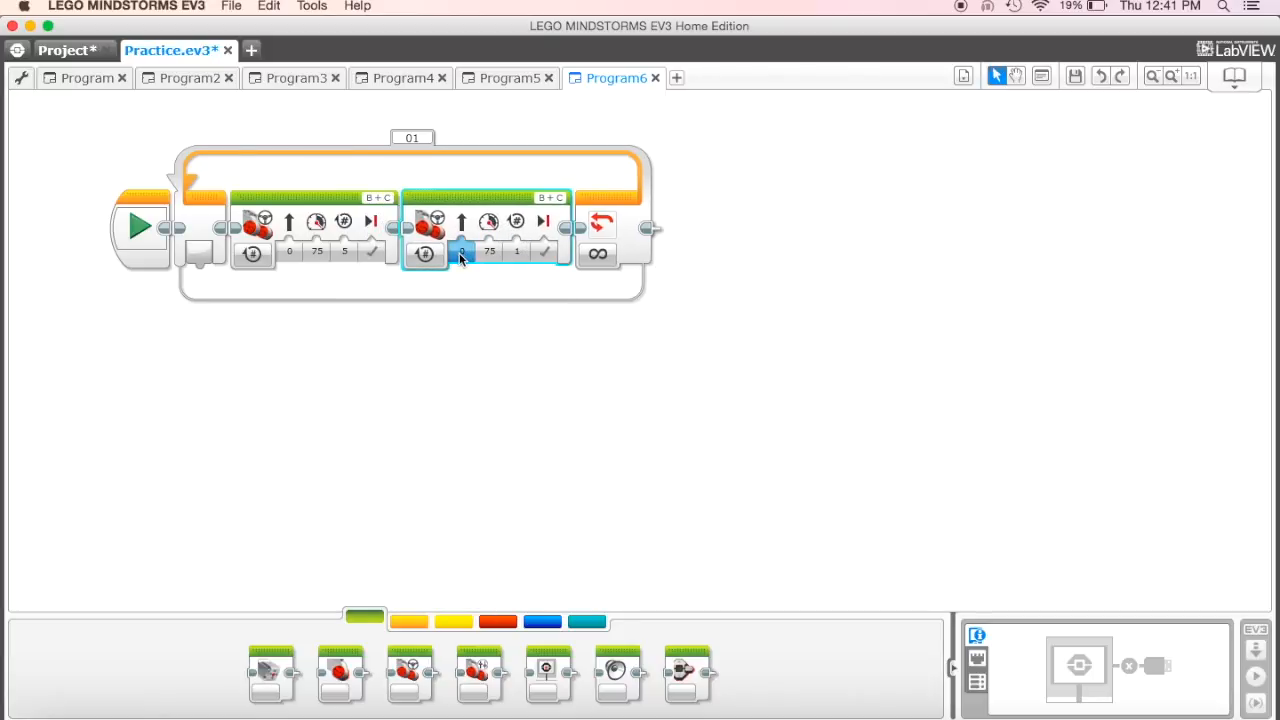
pyautogui.click(488, 252)
pyautogui.write('-75')
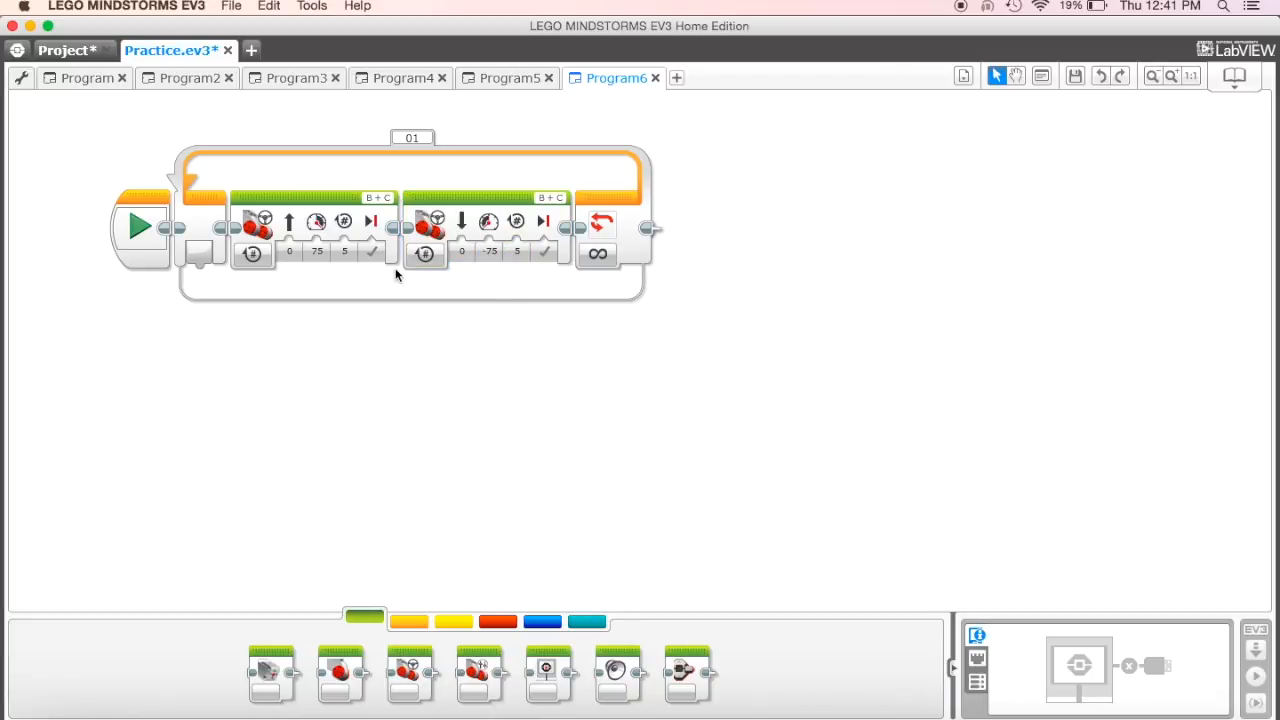
pyautogui.click(290, 250)
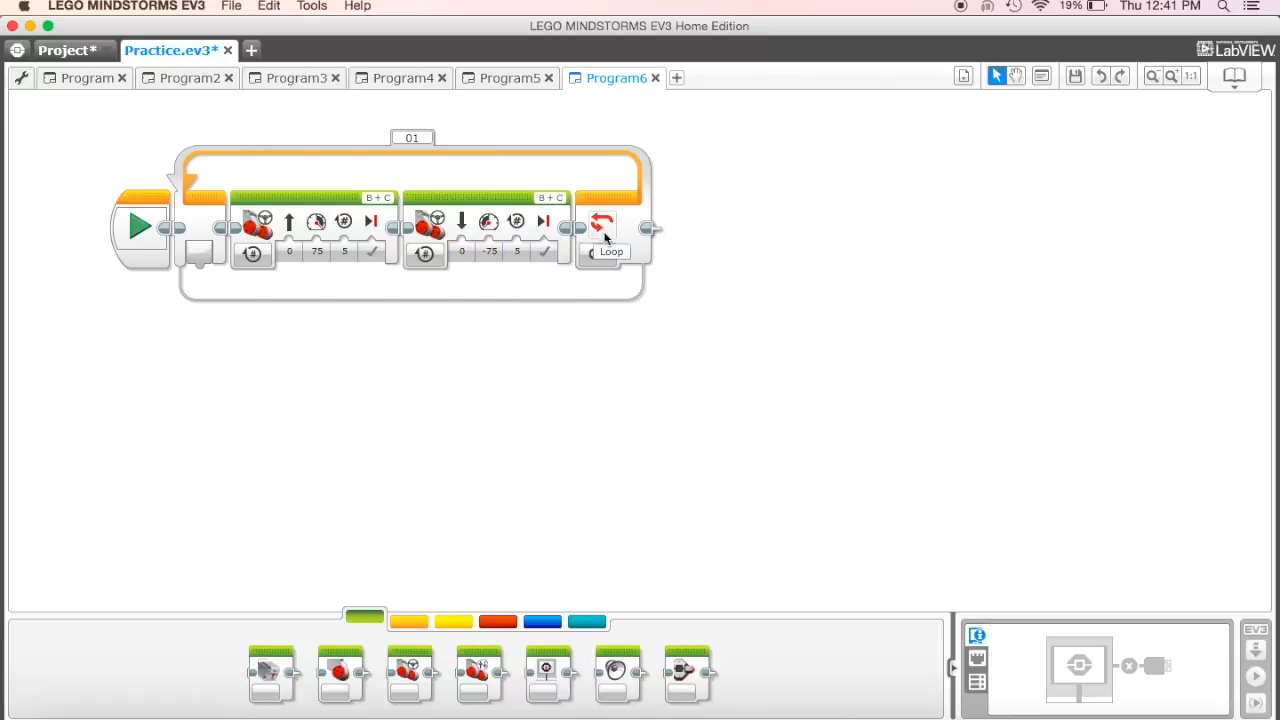
pyautogui.click(610, 252)
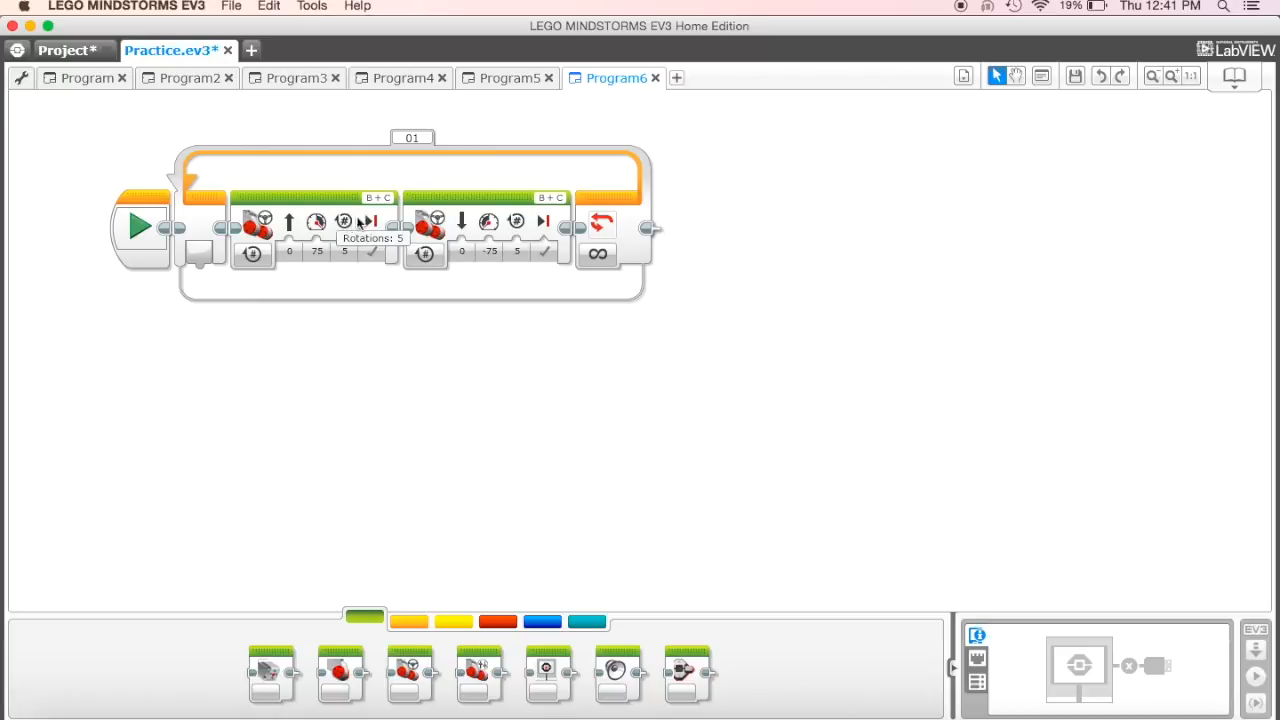
pyautogui.moveTo(488, 220)
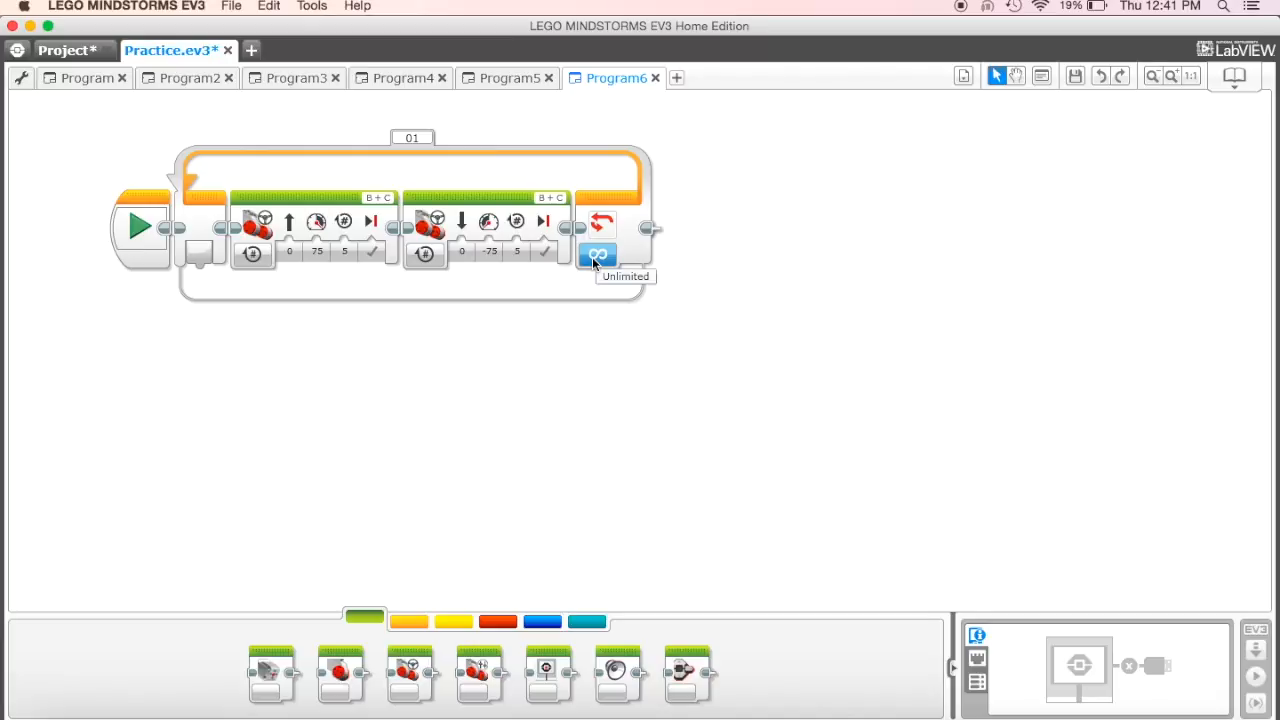
pyautogui.click(596, 256)
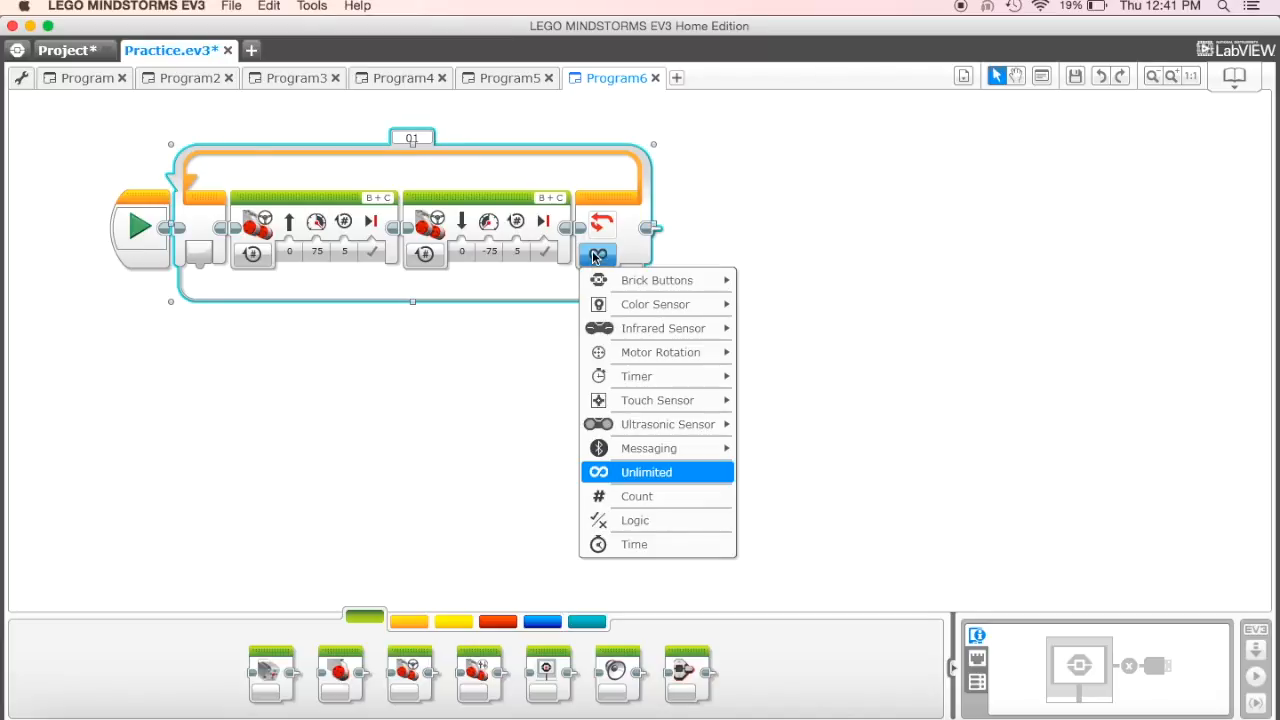
pyautogui.moveTo(636, 496)
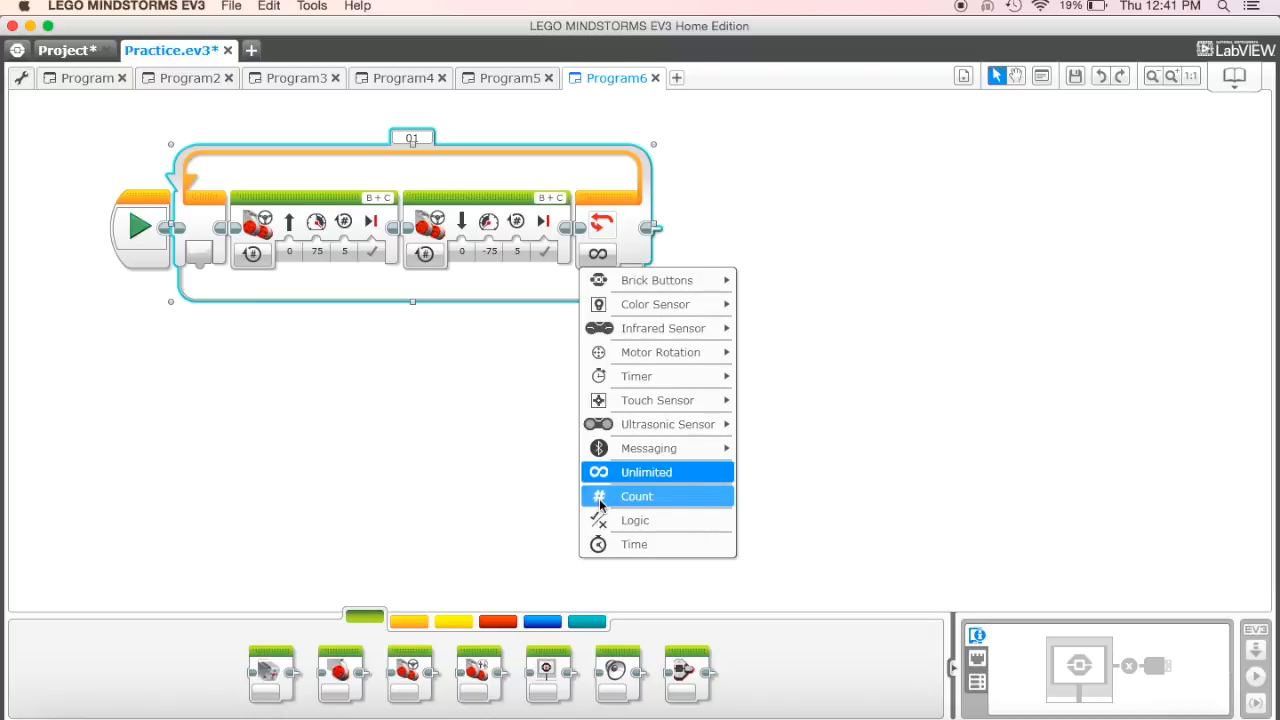
pyautogui.click(636, 496)
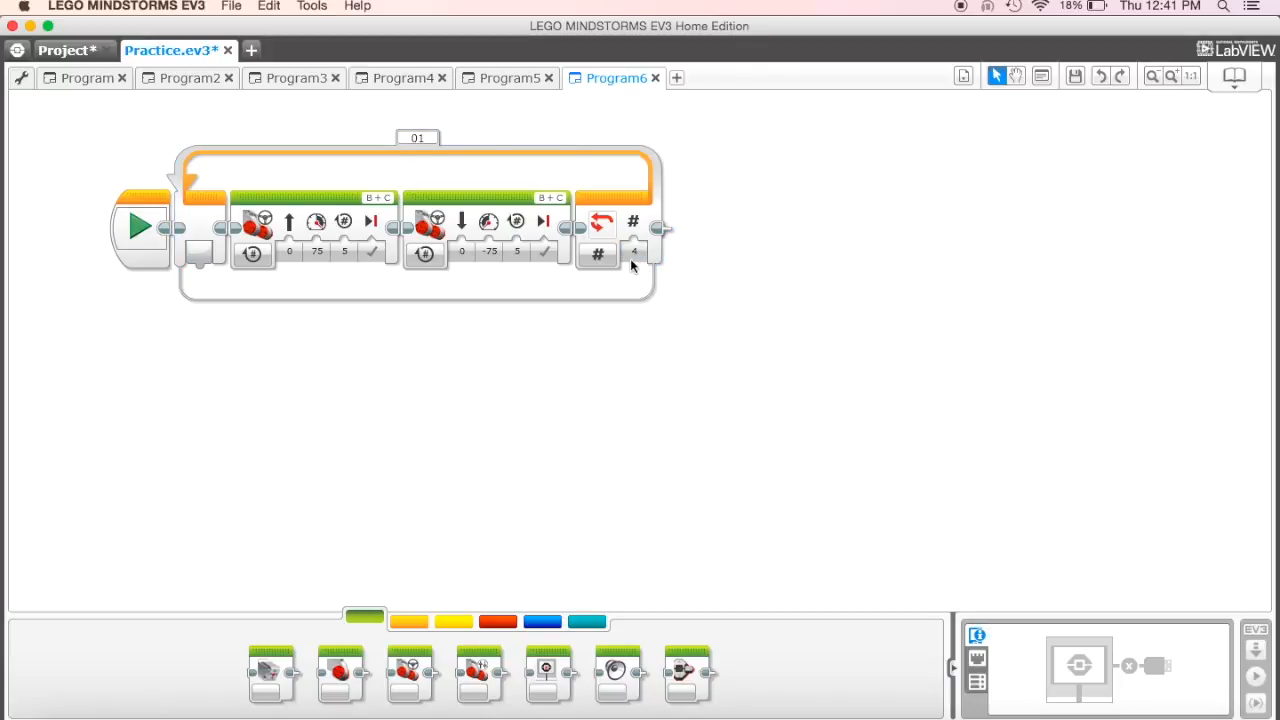
pyautogui.click(598, 252)
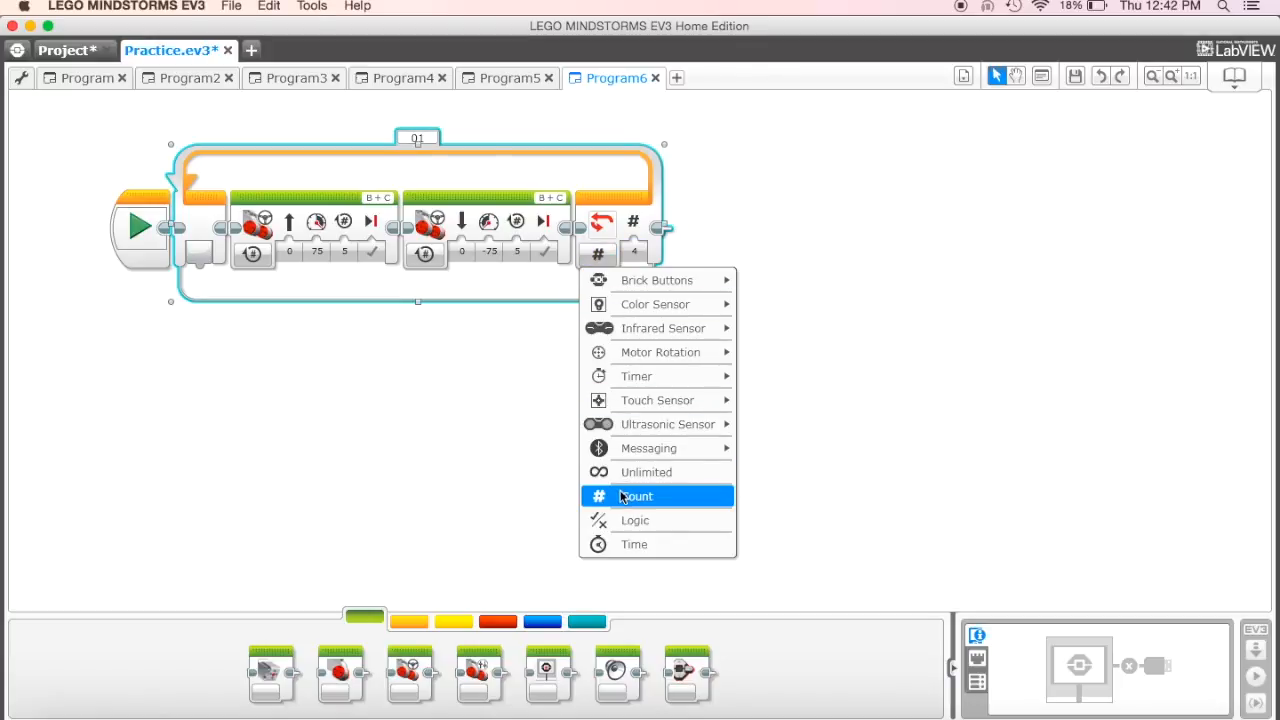
pyautogui.click(646, 472)
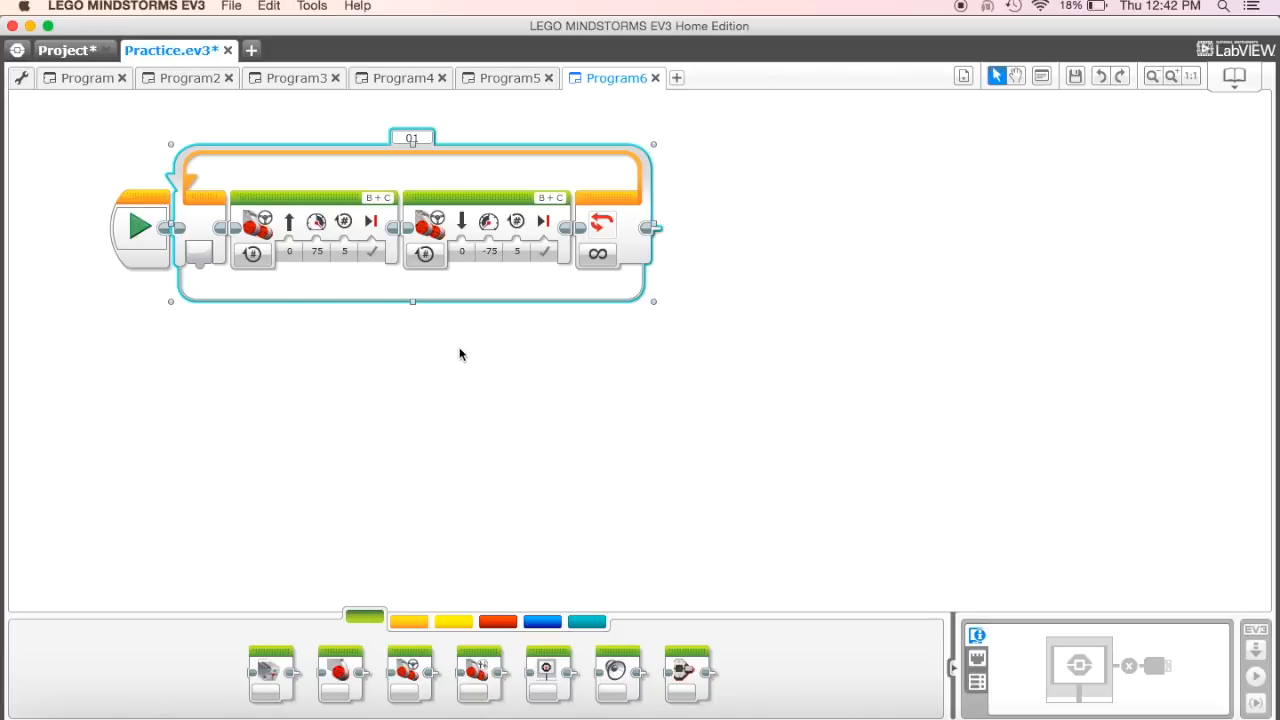
pyautogui.moveTo(324, 388)
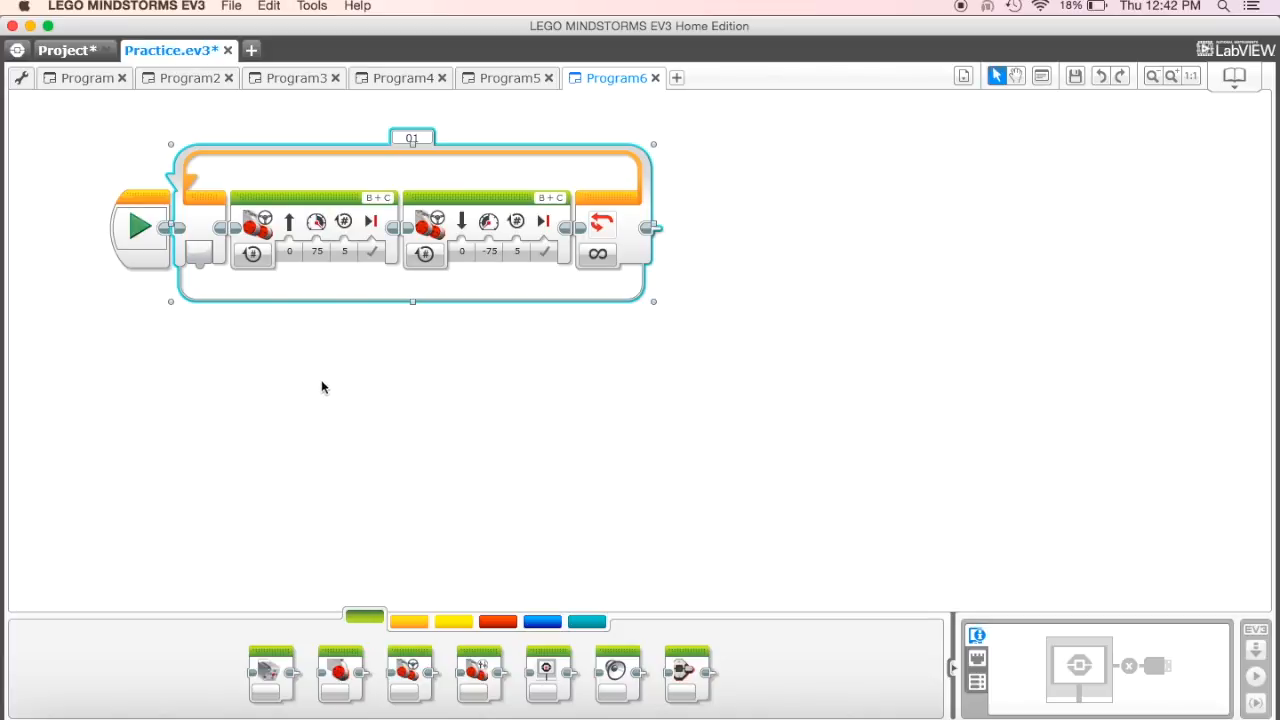
pyautogui.moveTo(234, 360)
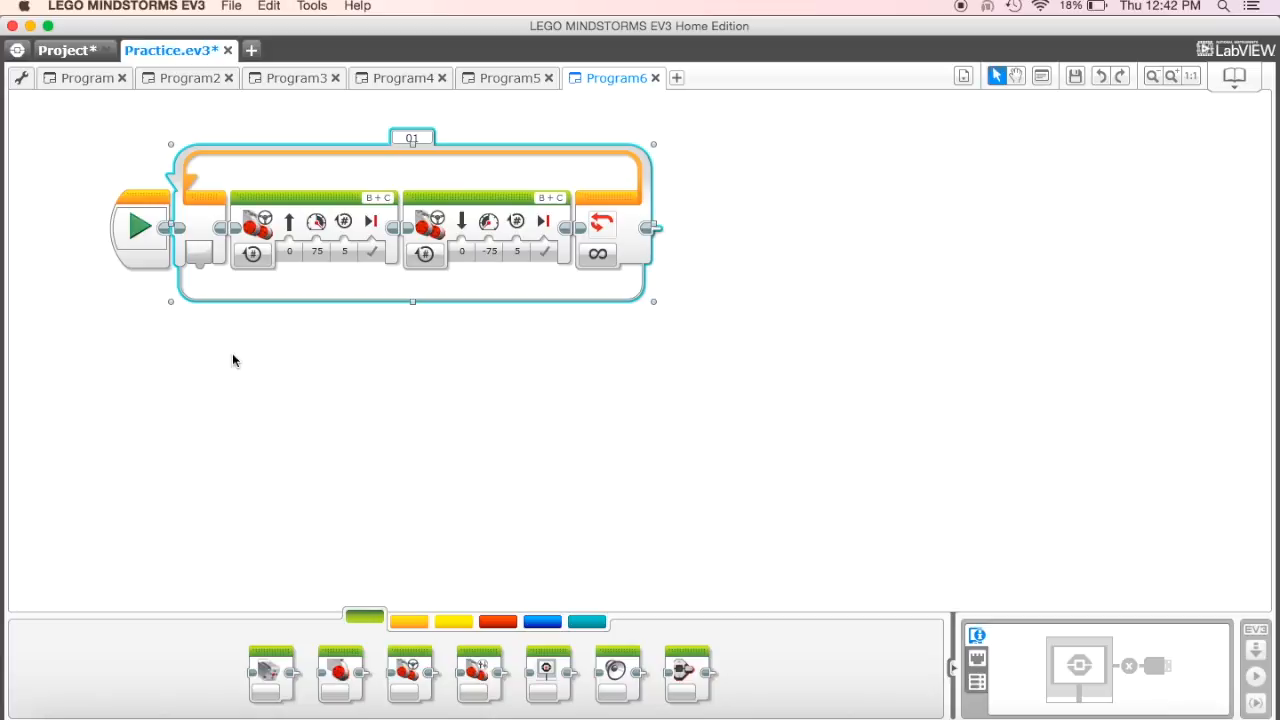
pyautogui.moveTo(1114, 532)
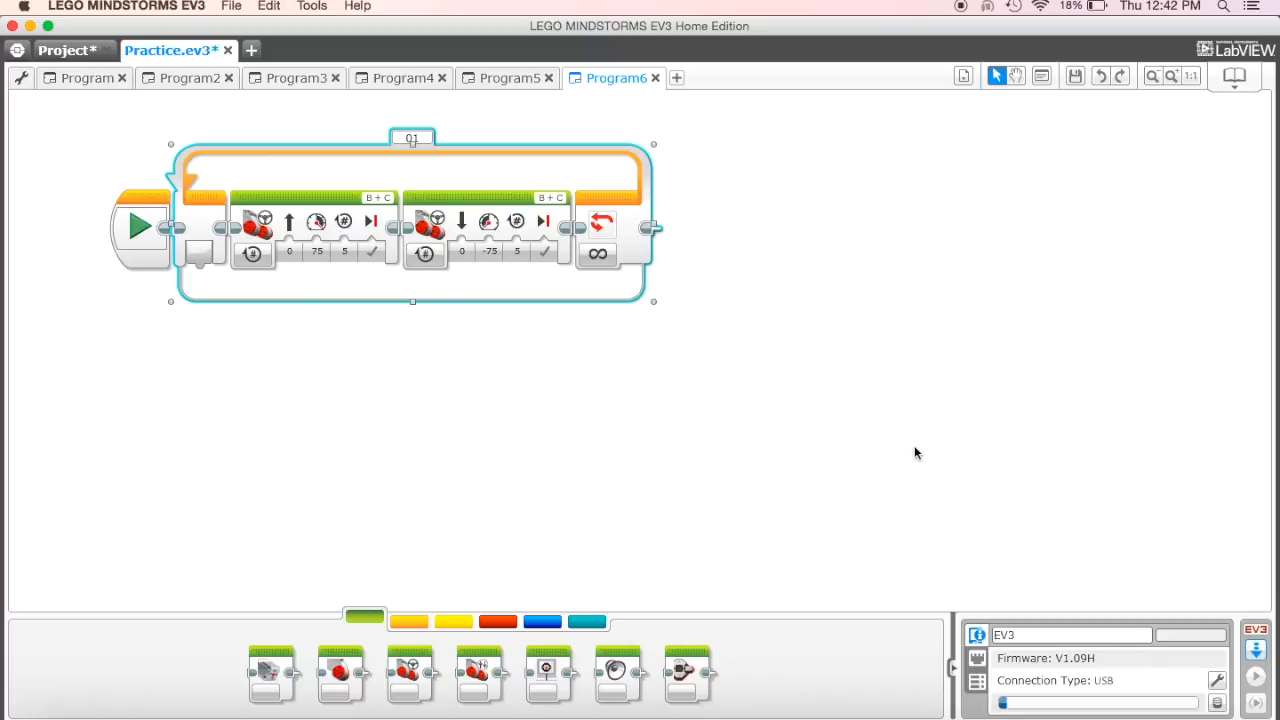
pyautogui.moveTo(294, 408)
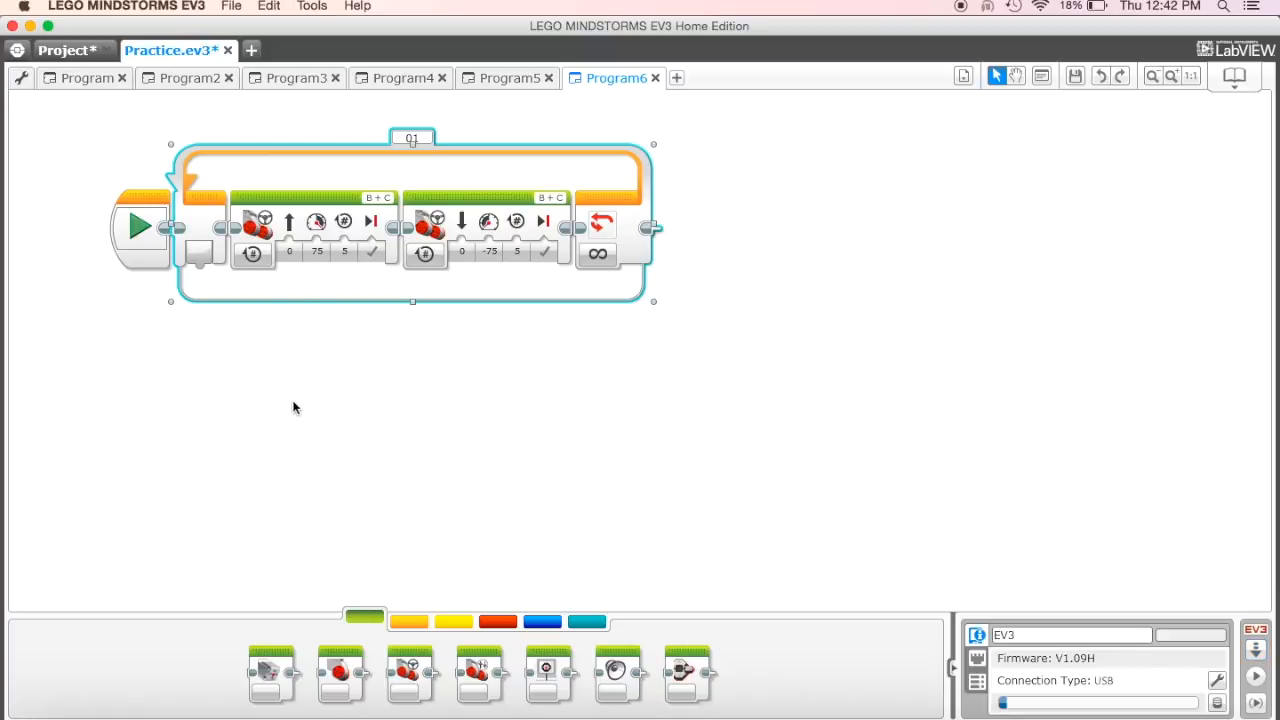